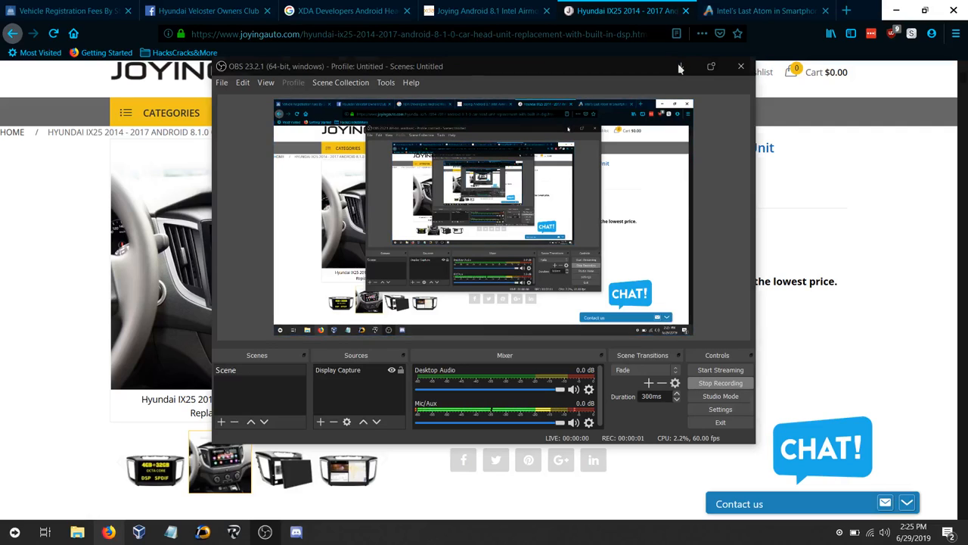
Step: Switch to the XDA thread on the Joying SC9853i Airmont head unit and read its first post
left_click(742, 67)
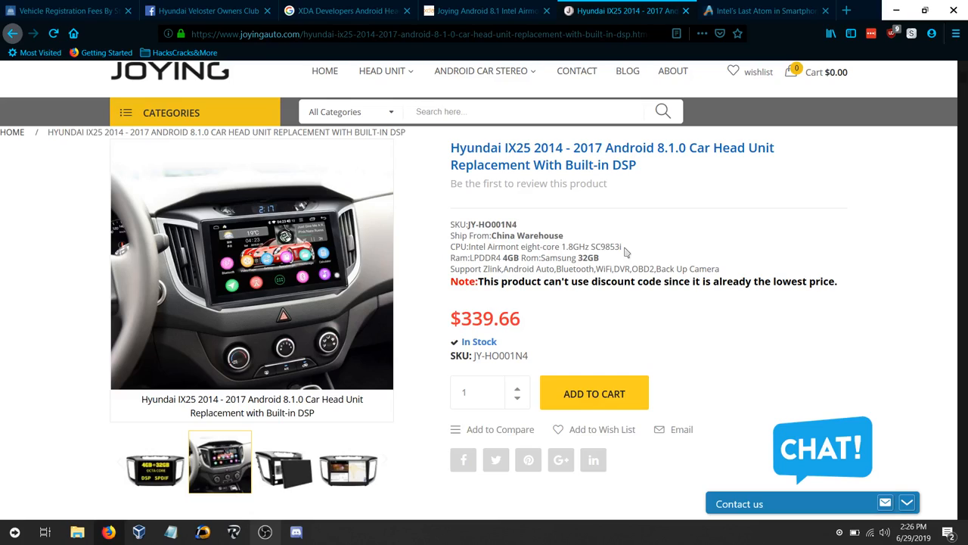
mouse_move(813, 176)
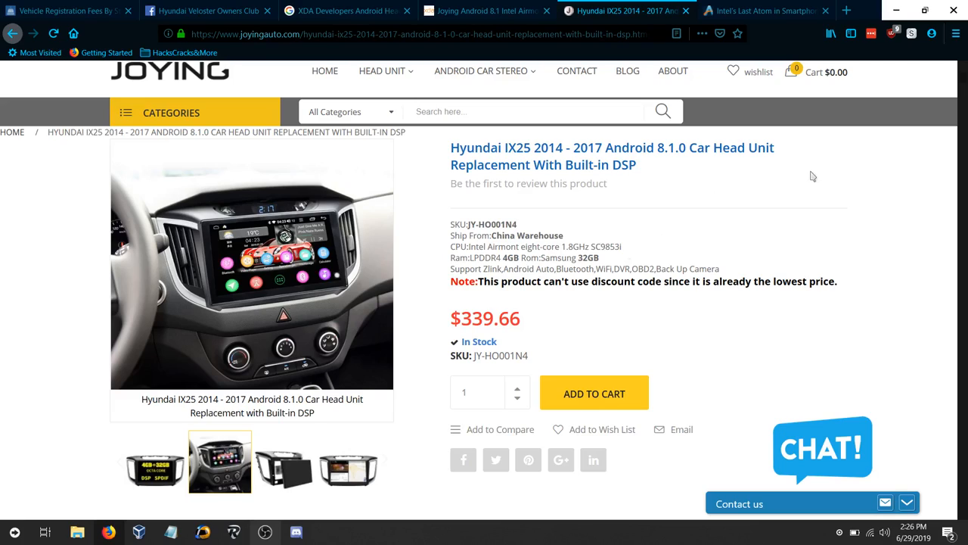
mouse_move(649, 257)
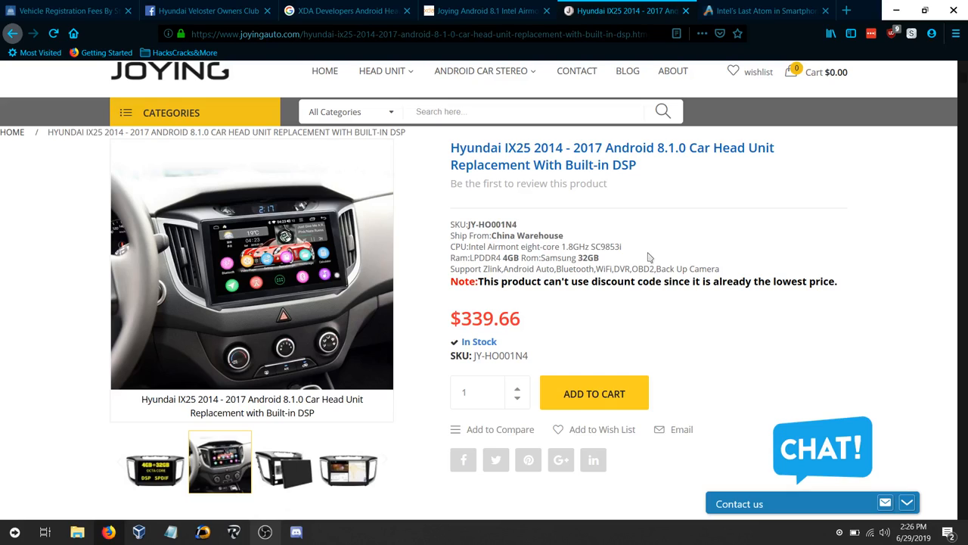
left_click(484, 10)
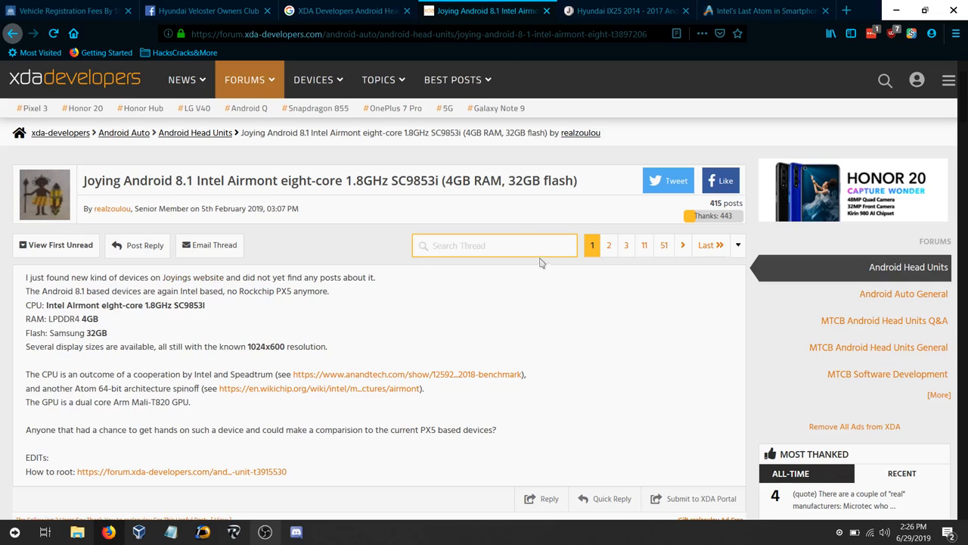
scroll("down", 3)
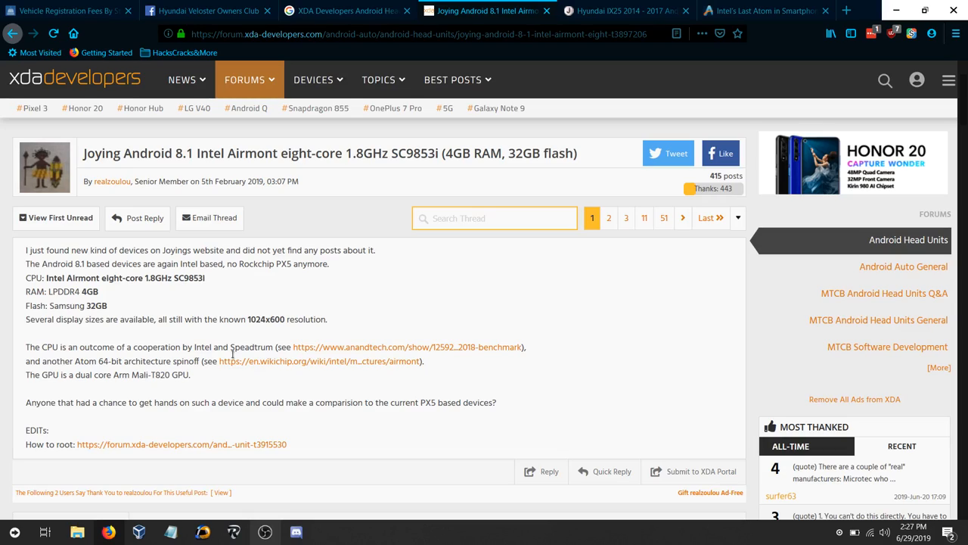
mouse_move(73, 342)
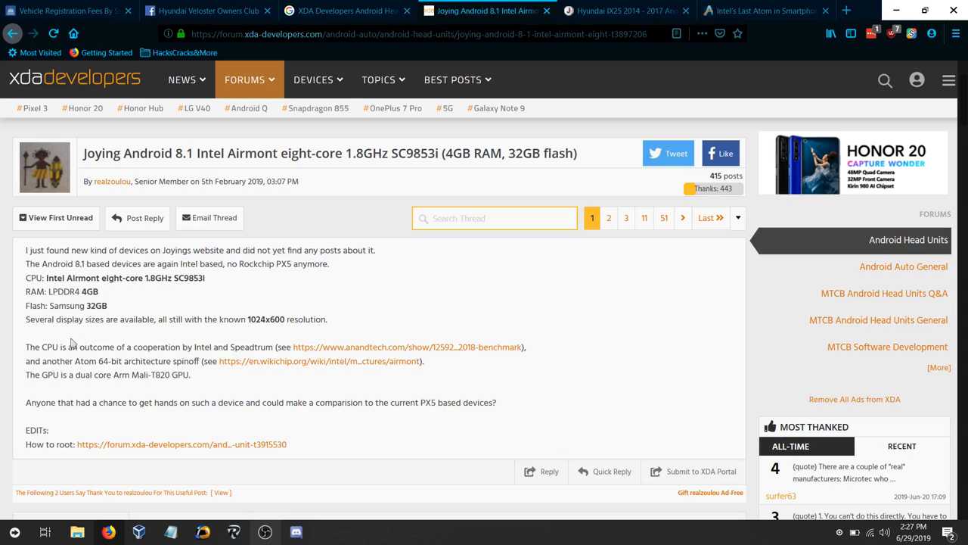
mouse_move(274, 336)
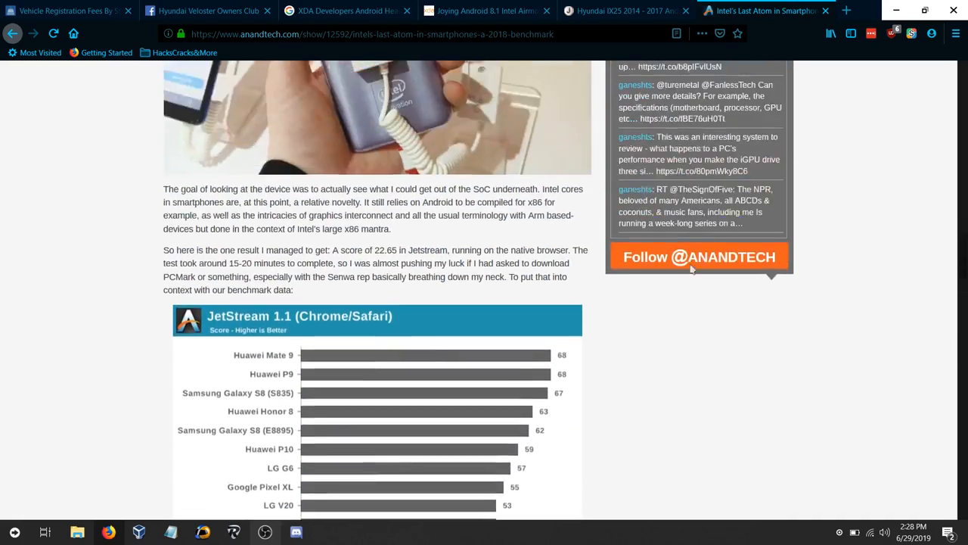
Step: Scroll the AnandTech Atom article to the JetStream 1.1 chart where the Senwa LS9718 scores 23
scroll("up", 3)
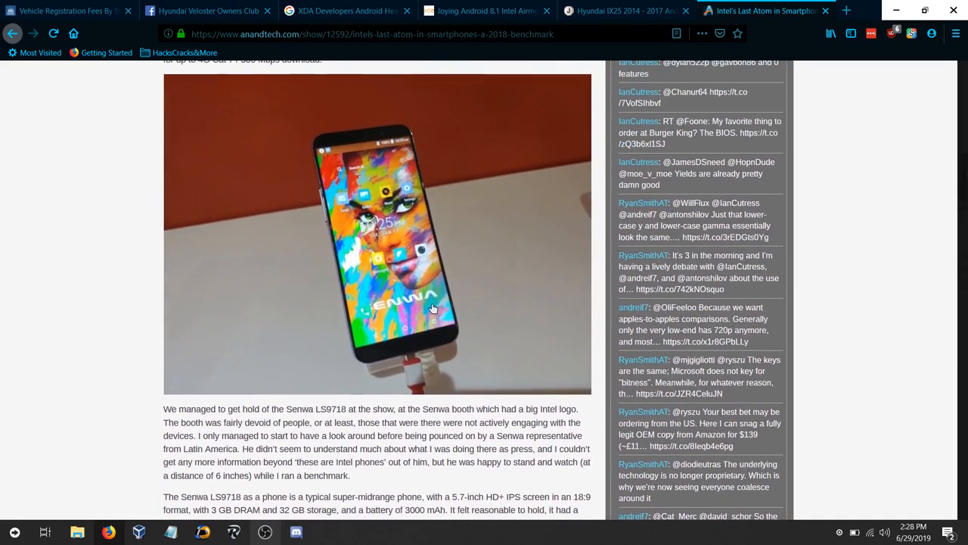
scroll("up", 3)
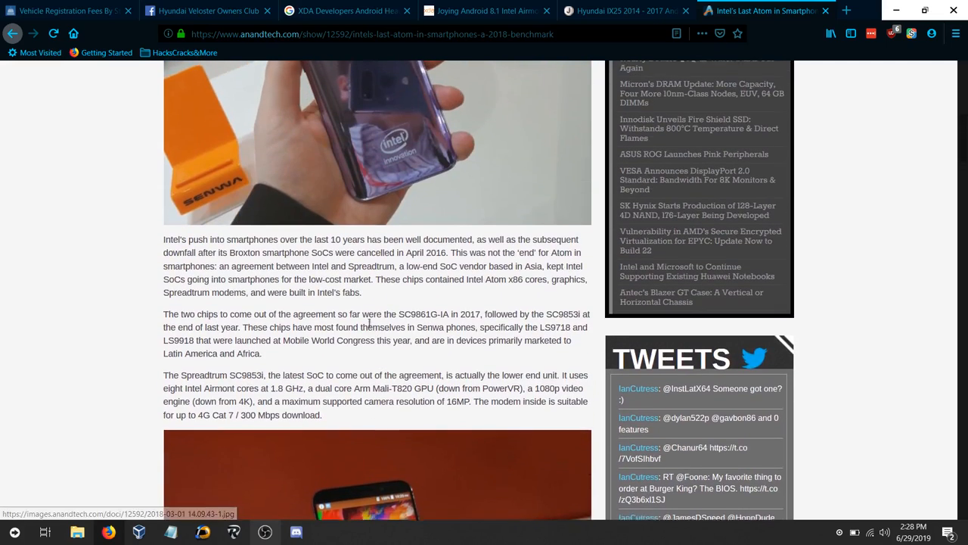
scroll("down", 3)
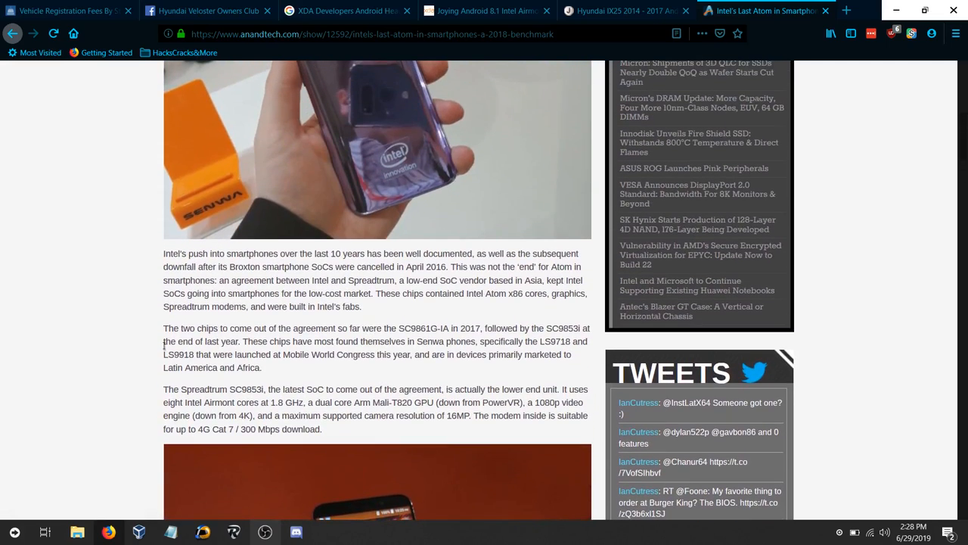
scroll("up", 3)
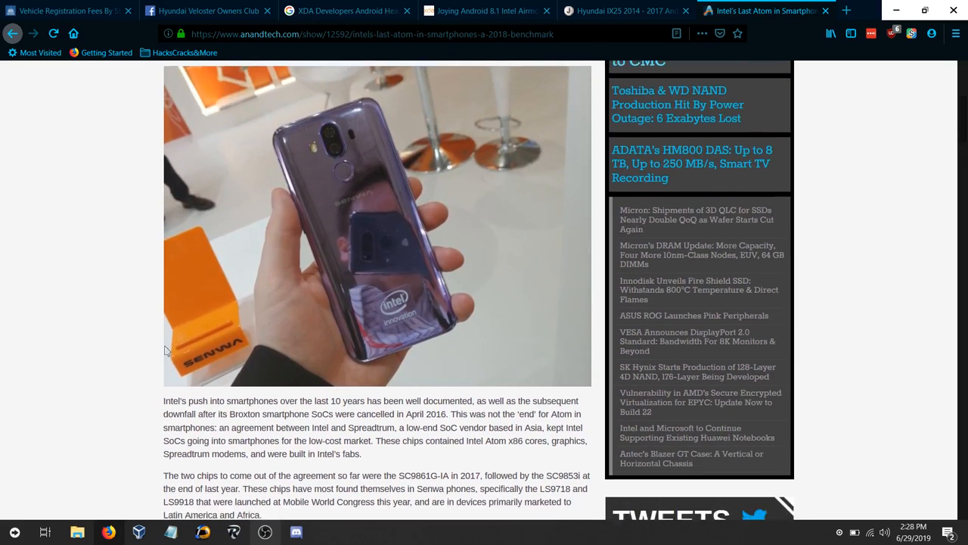
scroll("down", 3)
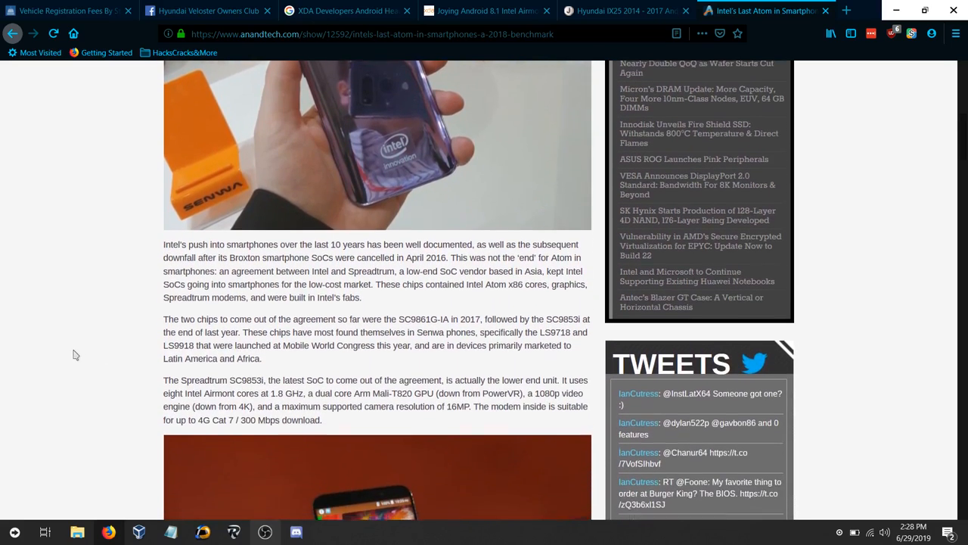
scroll("down", 3)
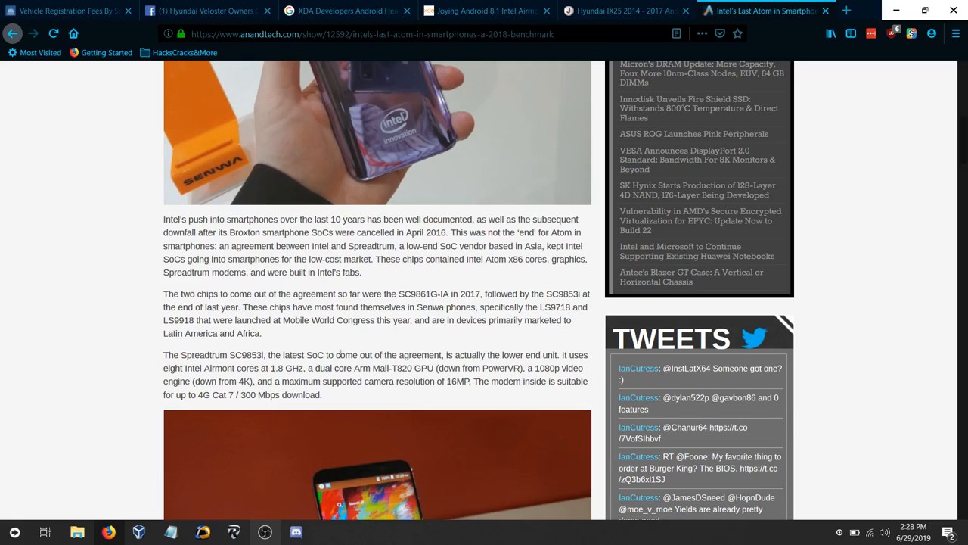
mouse_move(519, 270)
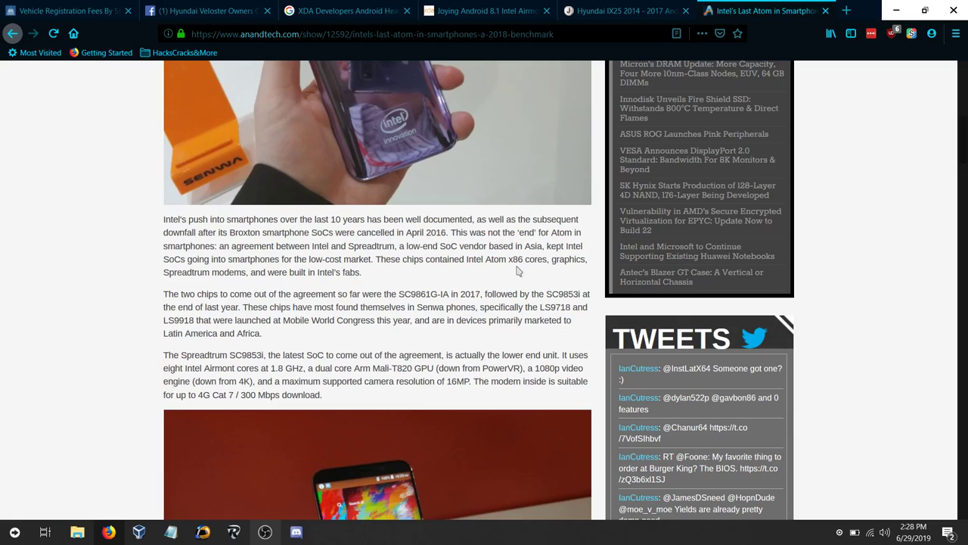
mouse_move(448, 206)
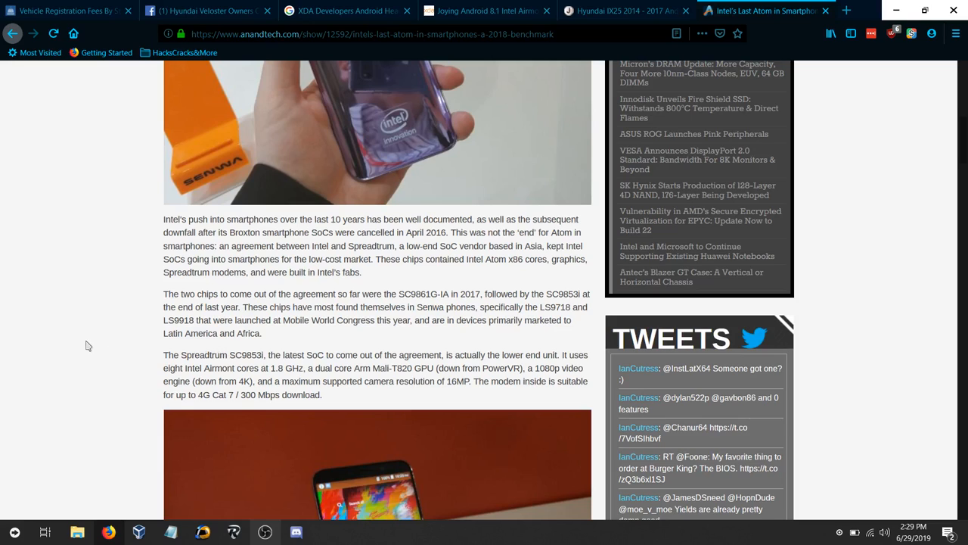
scroll("down", 3)
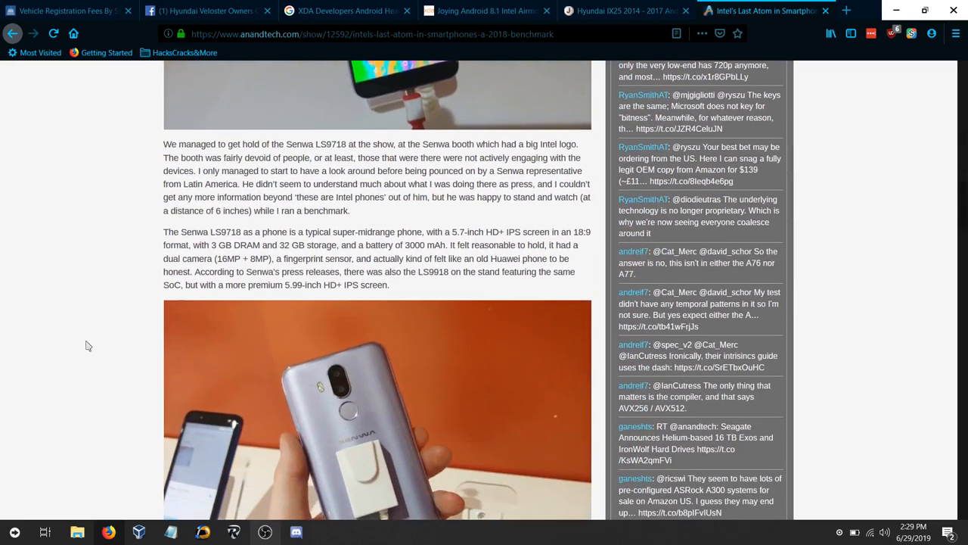
scroll("down", 3)
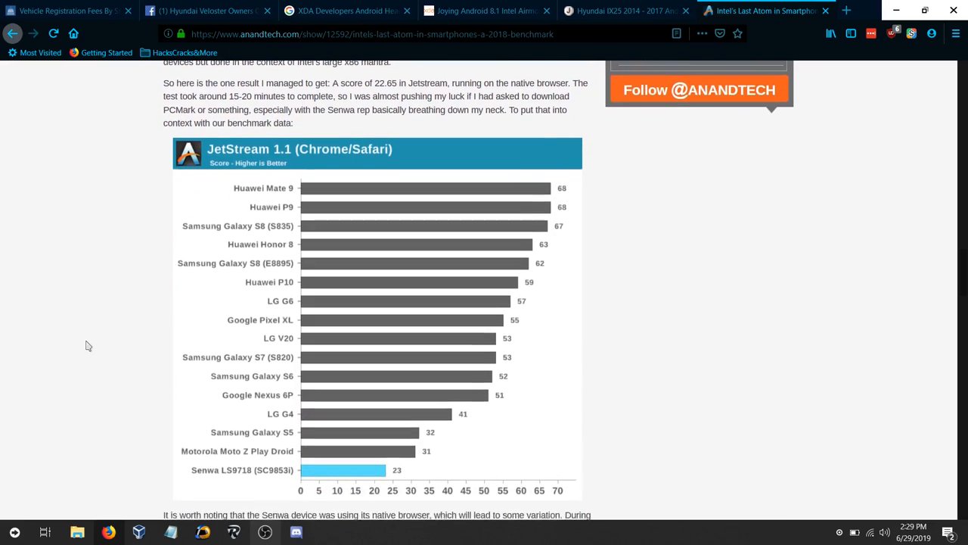
scroll("down", 3)
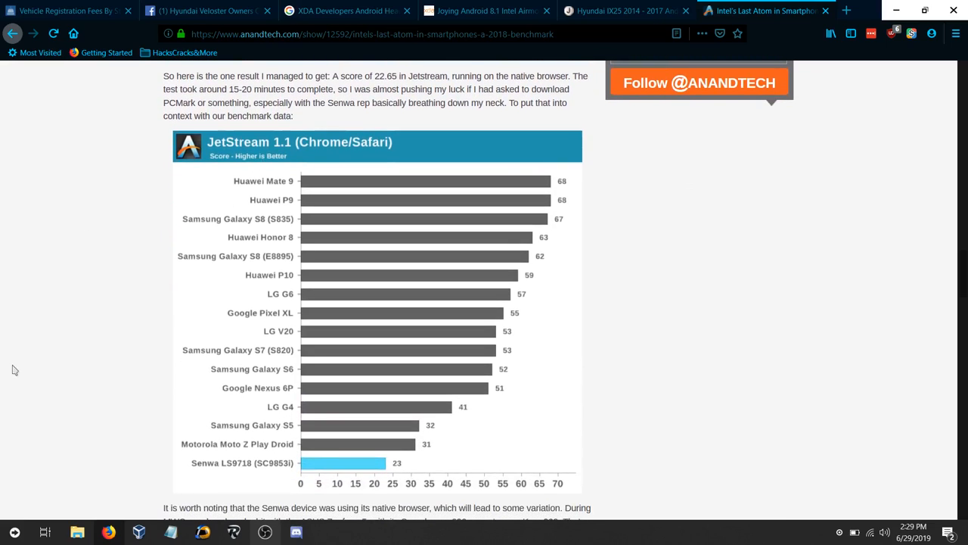
mouse_move(175, 413)
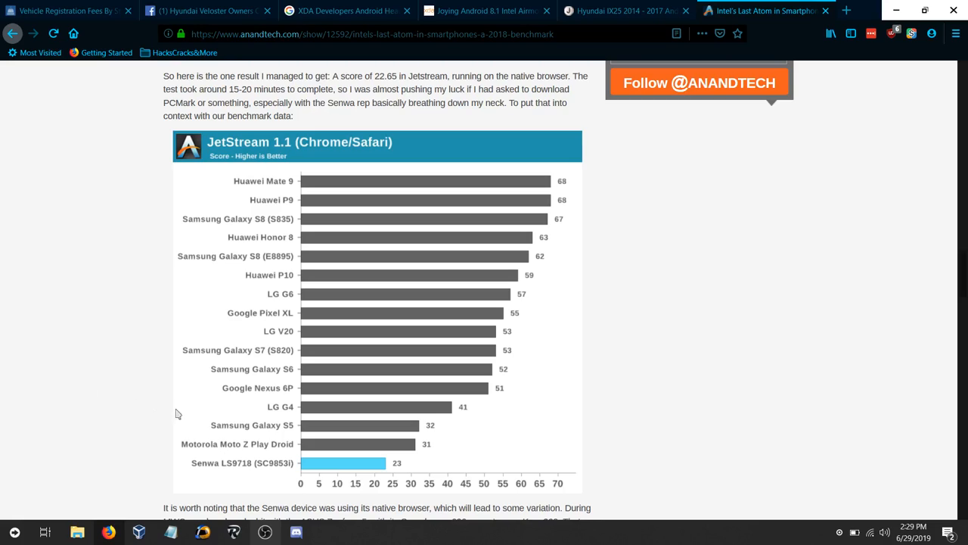
mouse_move(436, 428)
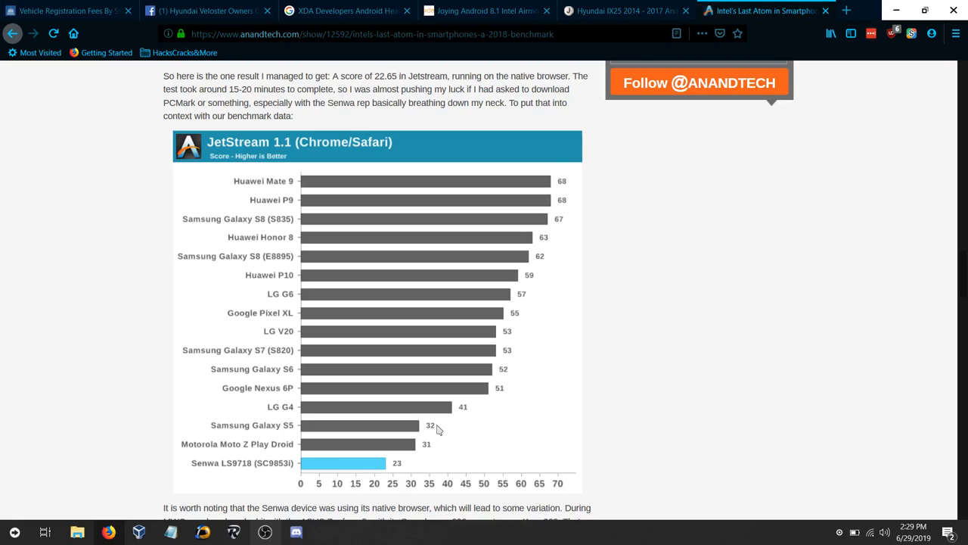
mouse_move(284, 444)
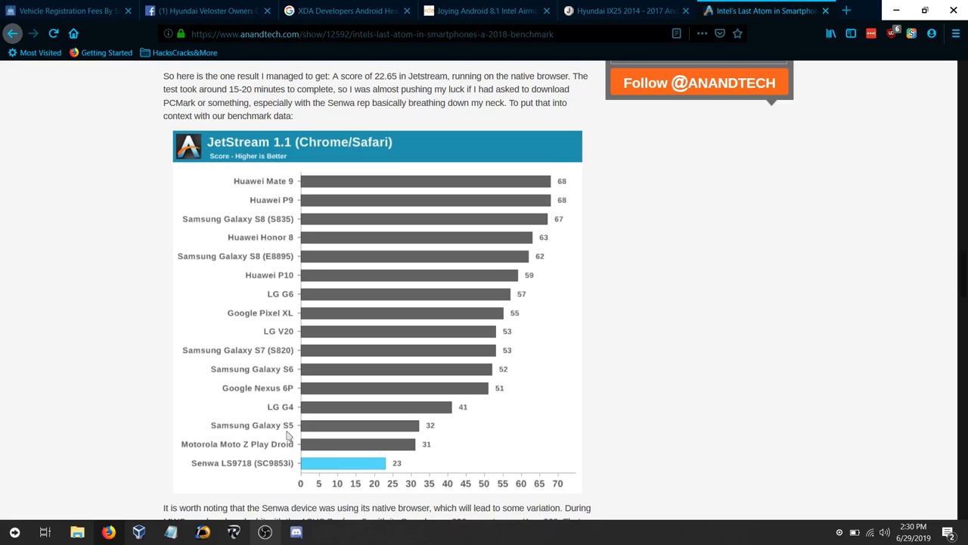
mouse_move(591, 397)
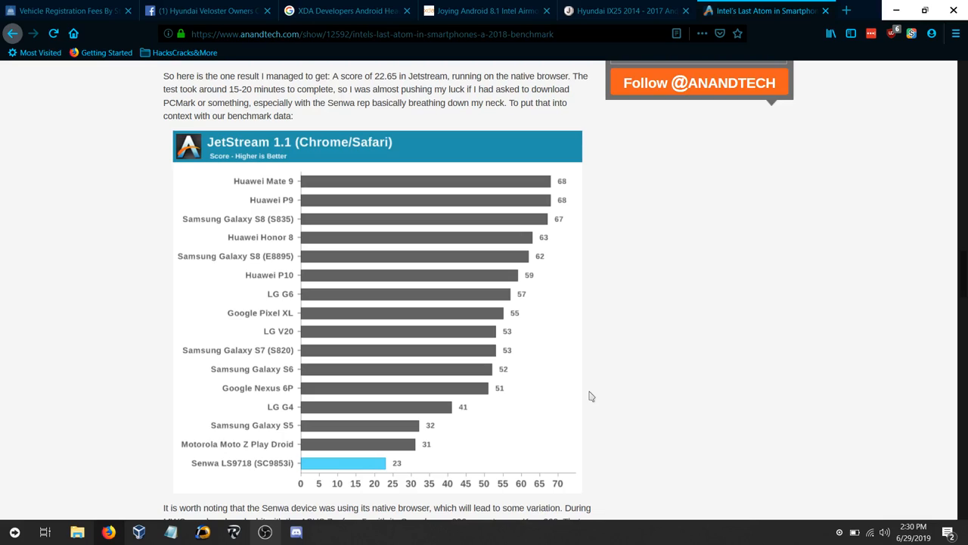
Step: Scroll past the chart to the phone photo showing a JetStream score of 22.650
scroll("down", 3)
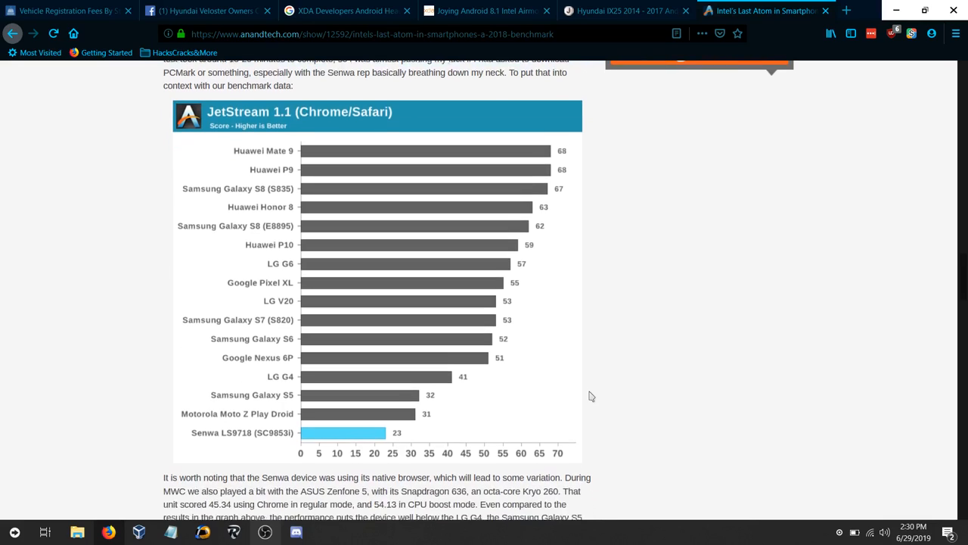
scroll("down", 3)
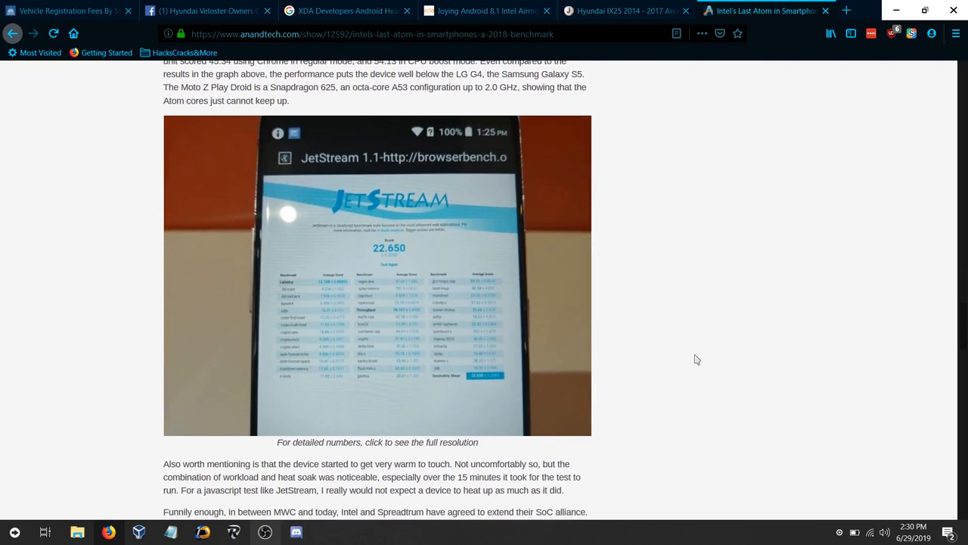
mouse_move(390, 260)
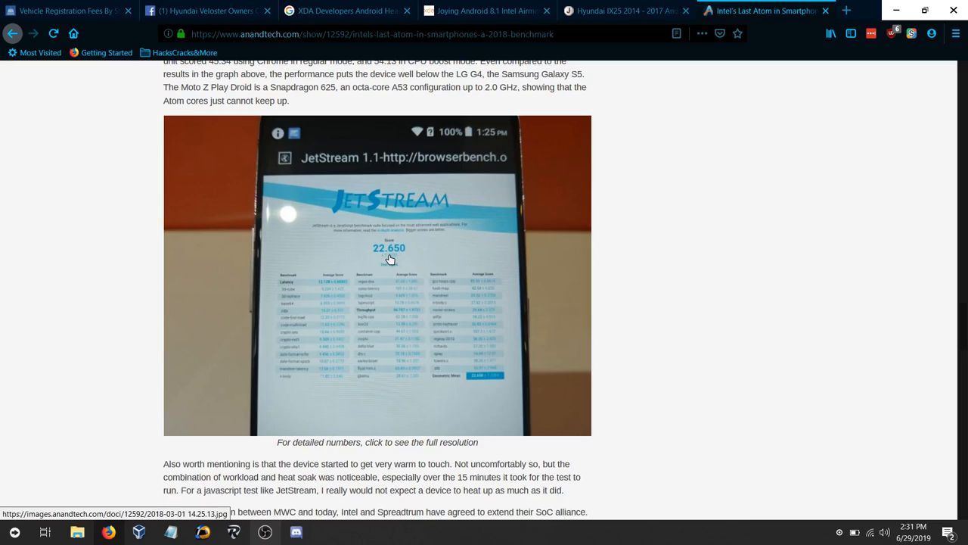
mouse_move(752, 291)
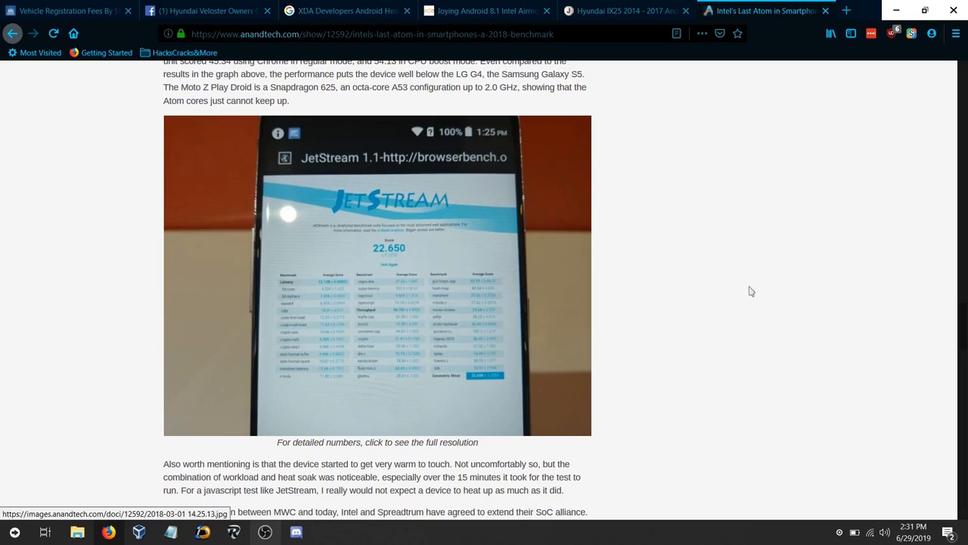
mouse_move(663, 279)
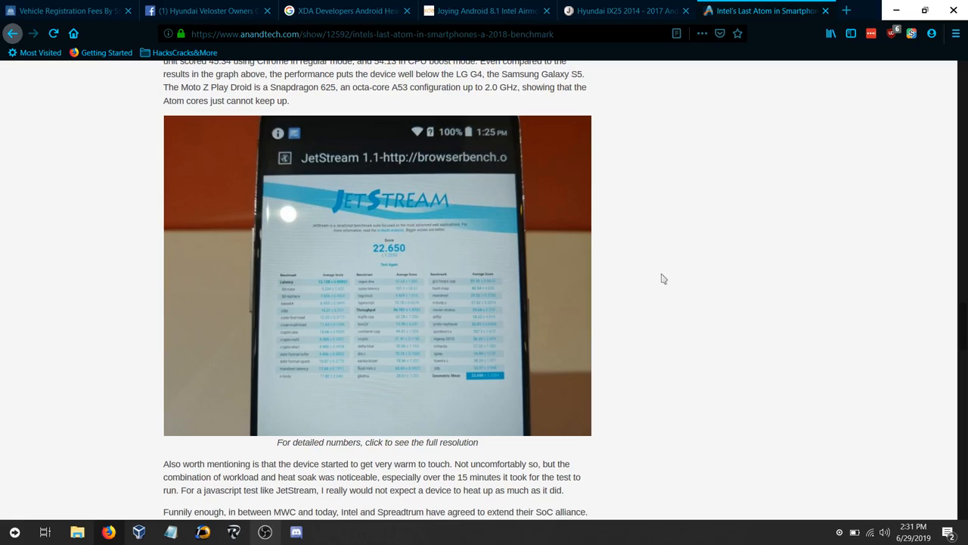
Step: Return to the Joying Hyundai IX25 head unit page listing the SC9853i CPU at $339.66
left_click(620, 11)
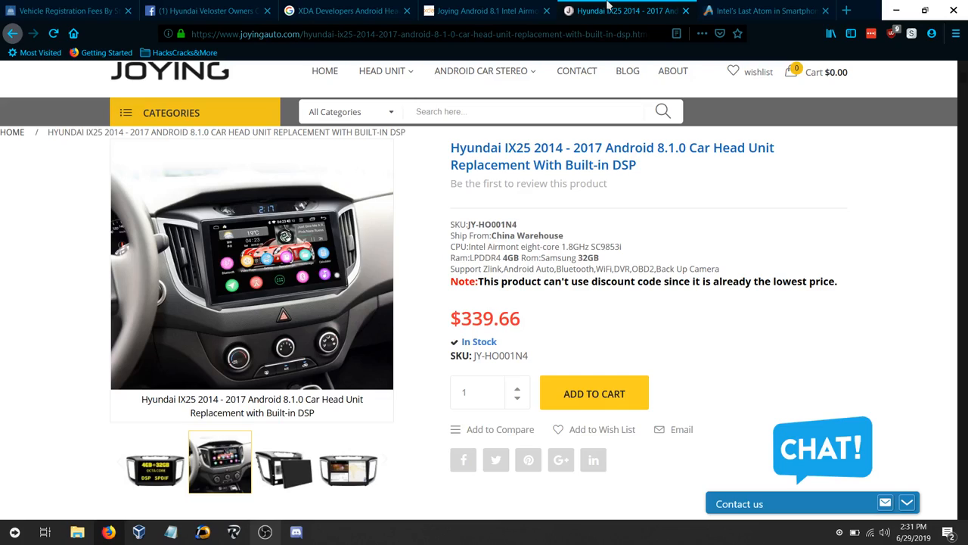
mouse_move(583, 334)
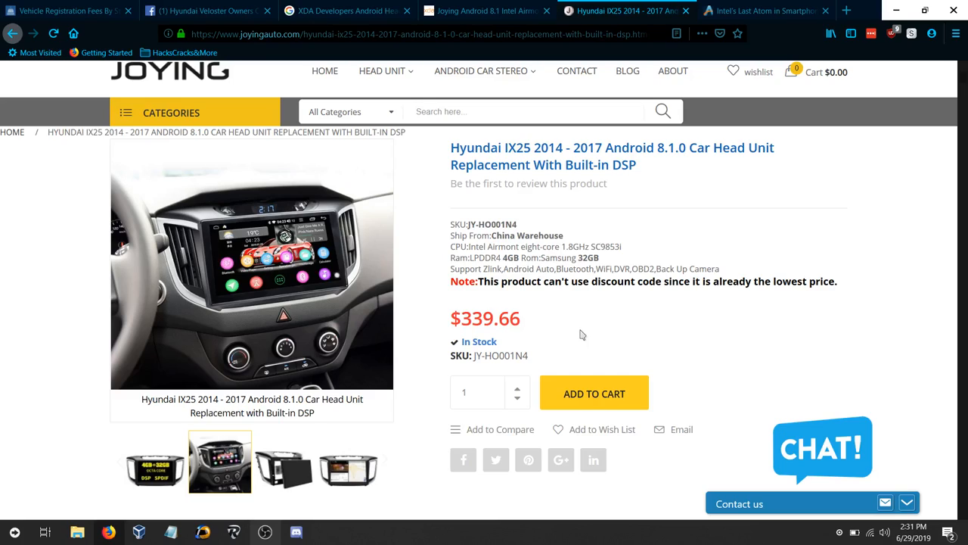
mouse_move(457, 351)
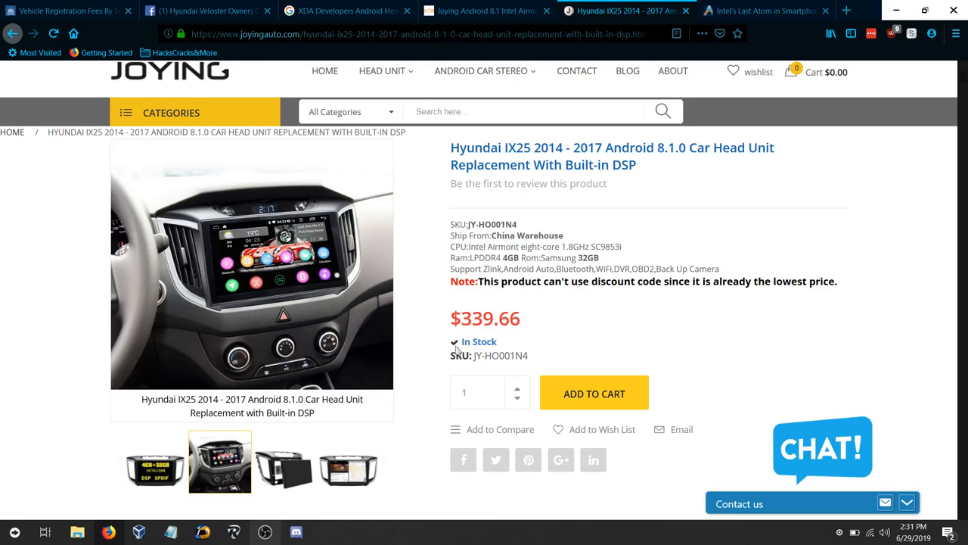
mouse_move(549, 308)
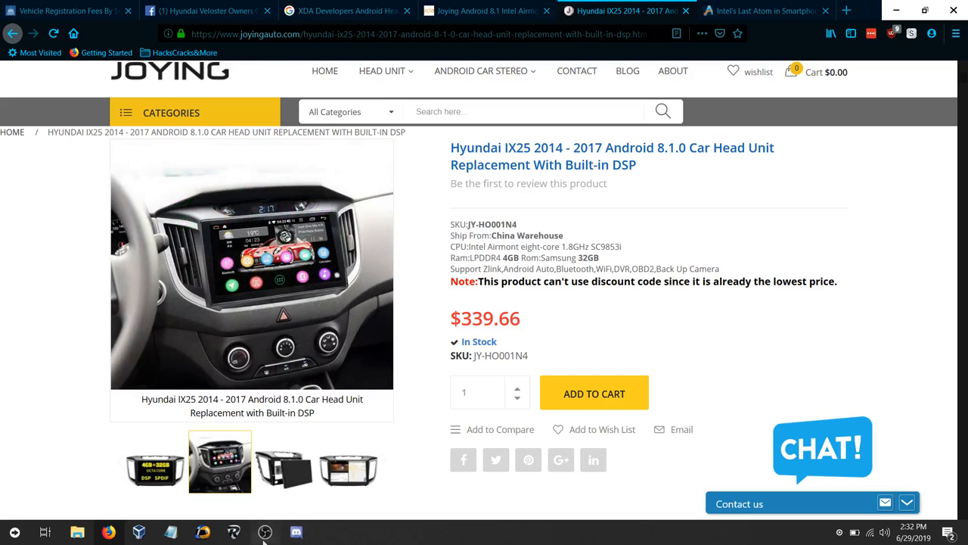
left_click(264, 532)
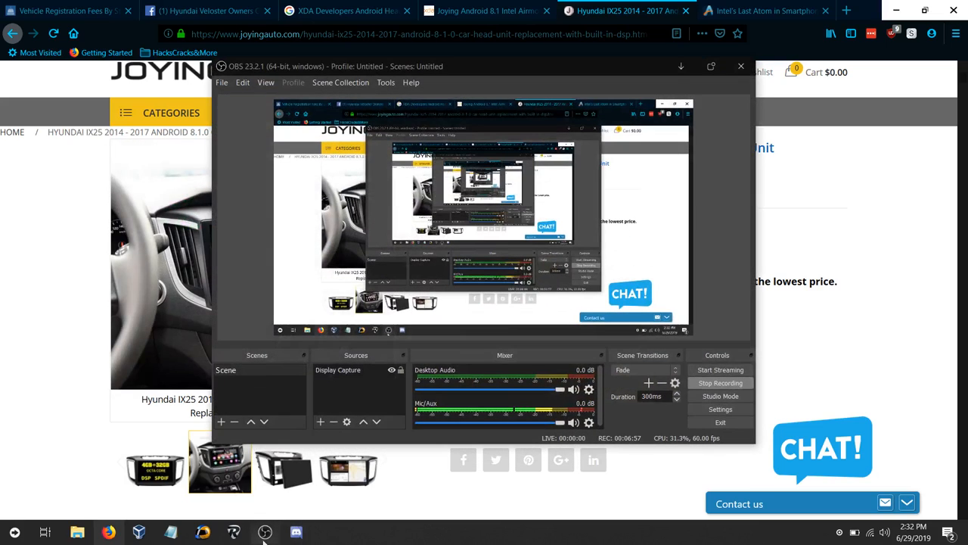